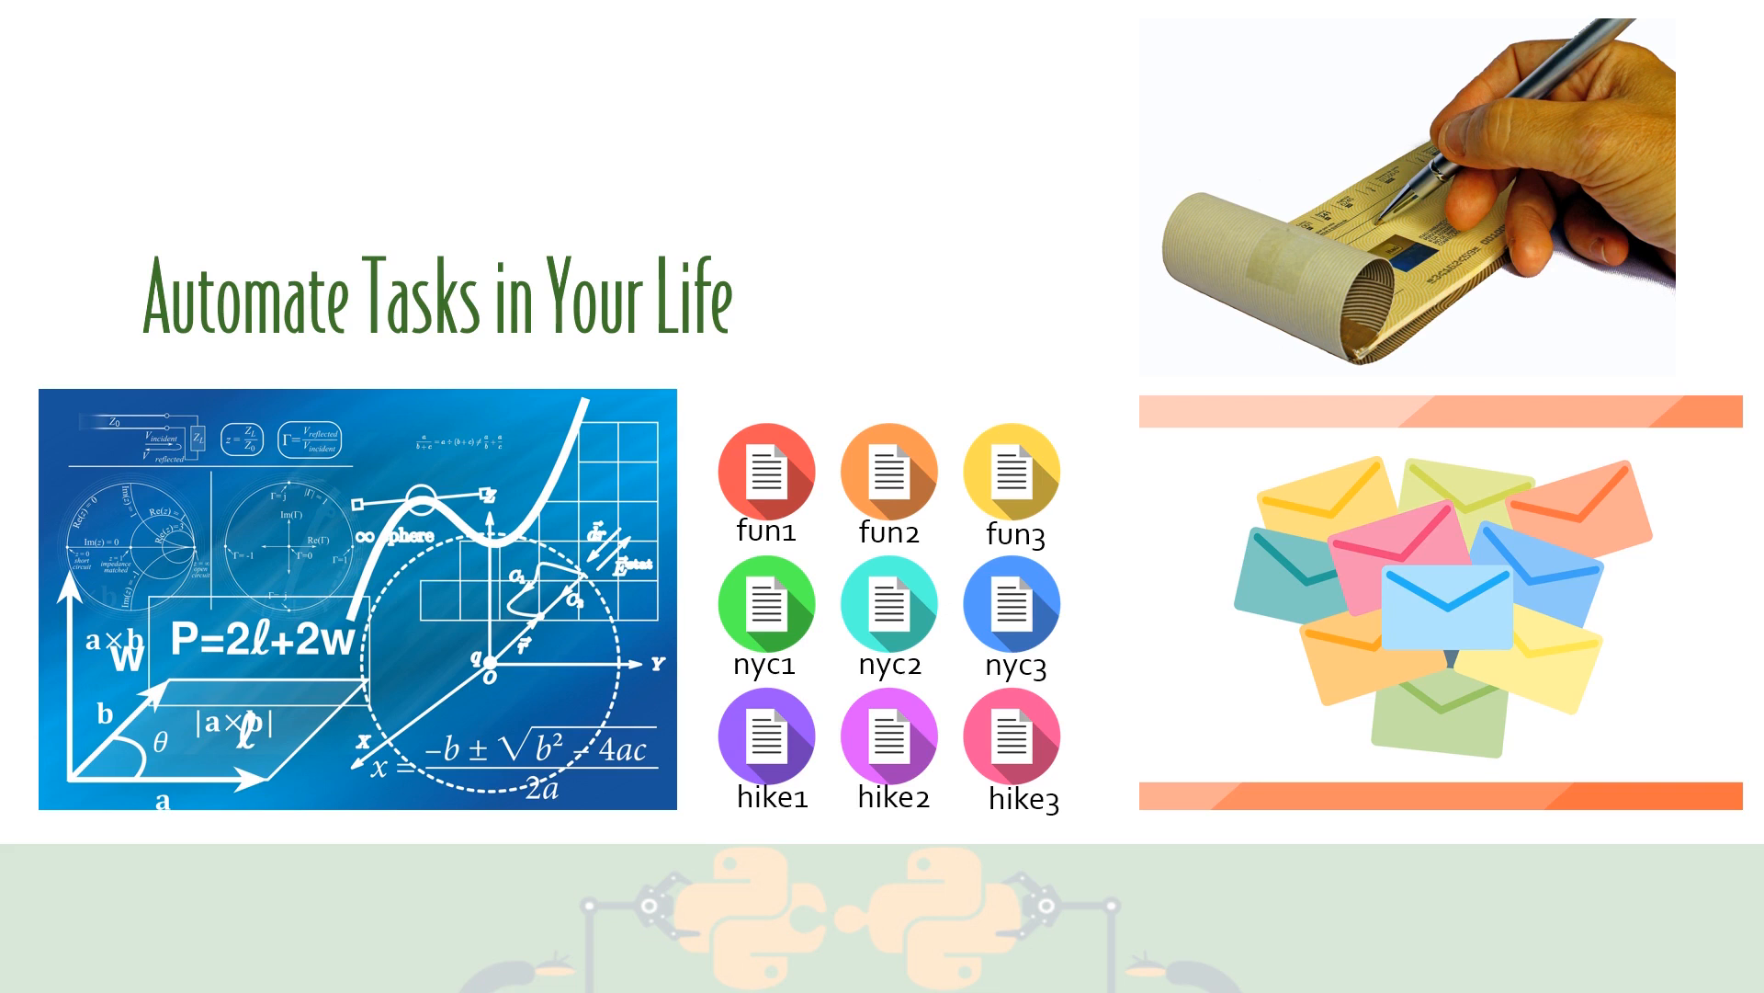
Step: Advance the slideshow to the What You'll Learn slide listing decisions, repeating tasks, and data structures
key(Right)
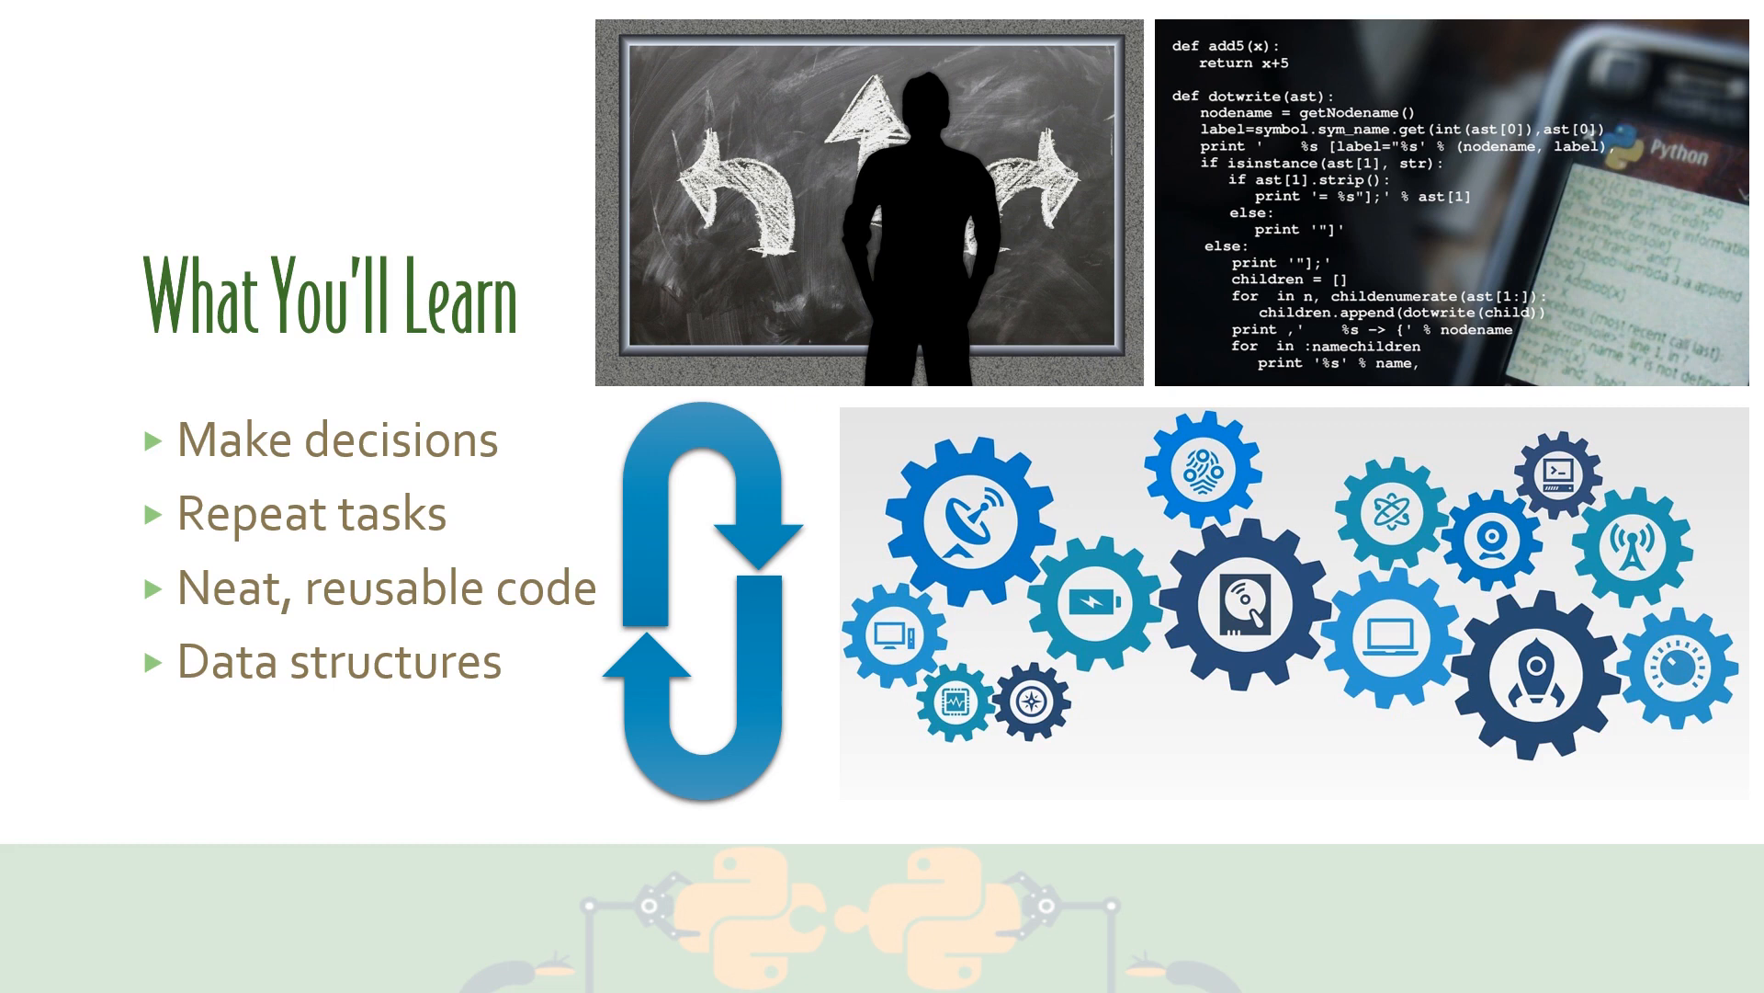
Step: Advance through the fiction author, journalist, computer scientist and programmer comparison to the Wrap-up slide
key(right)
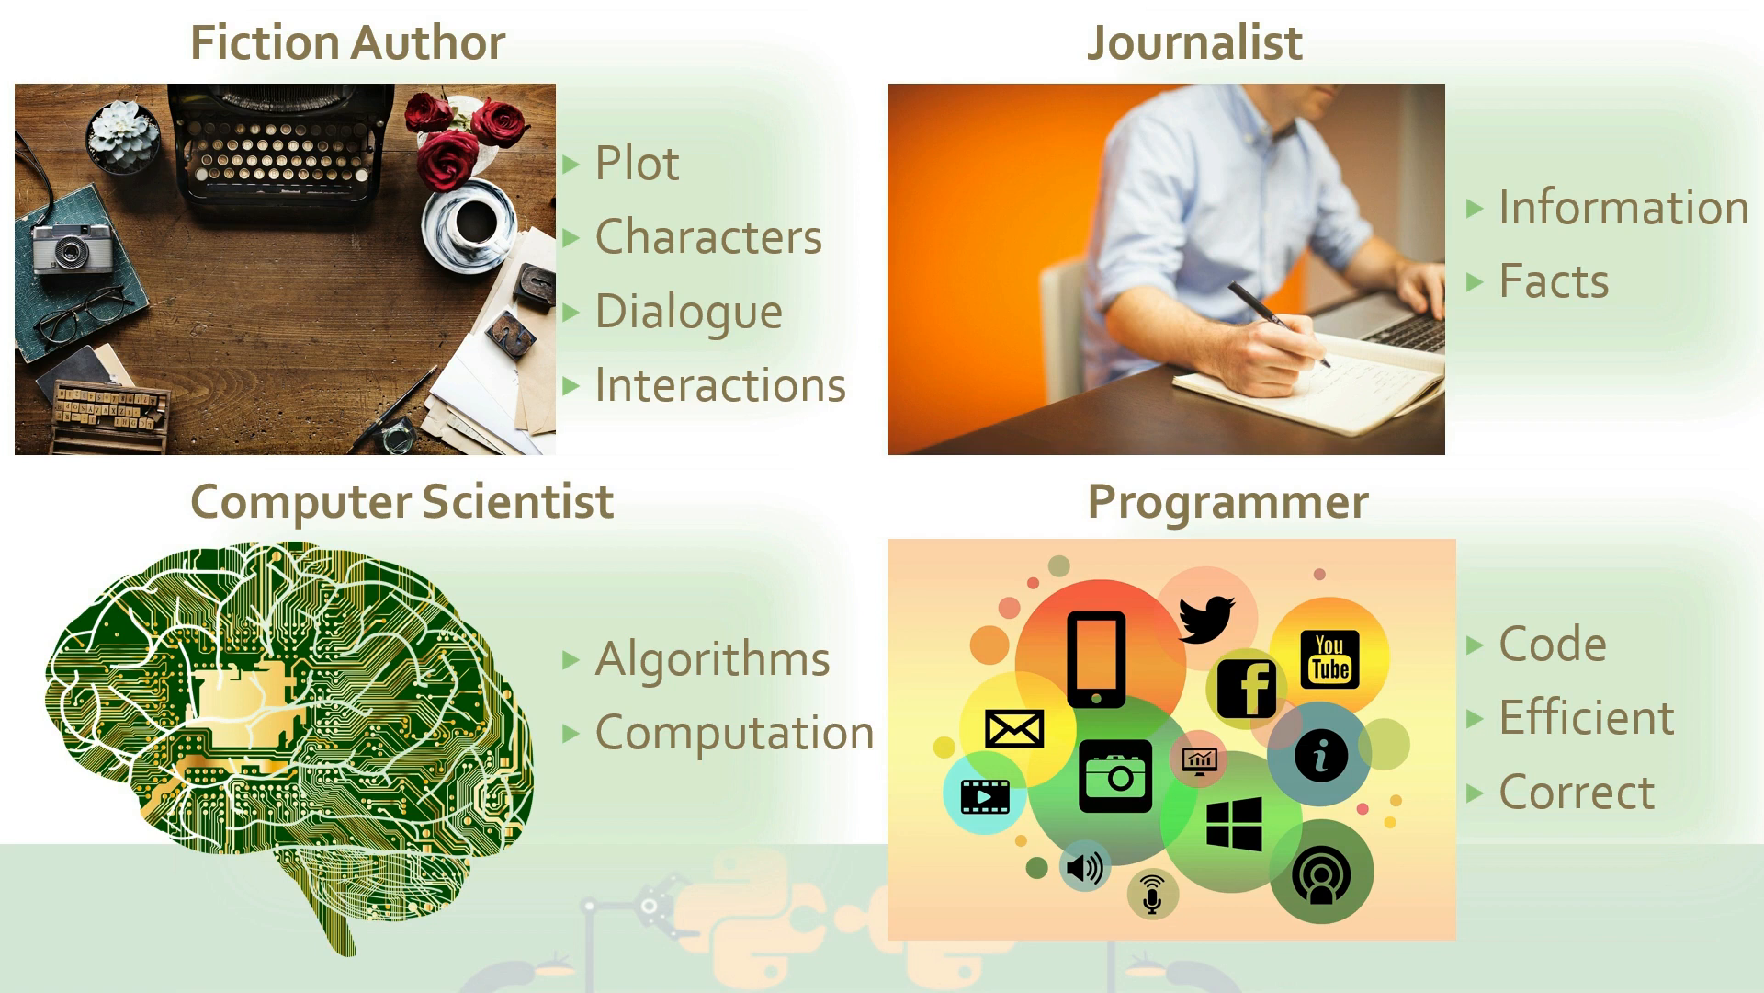
key(Right)
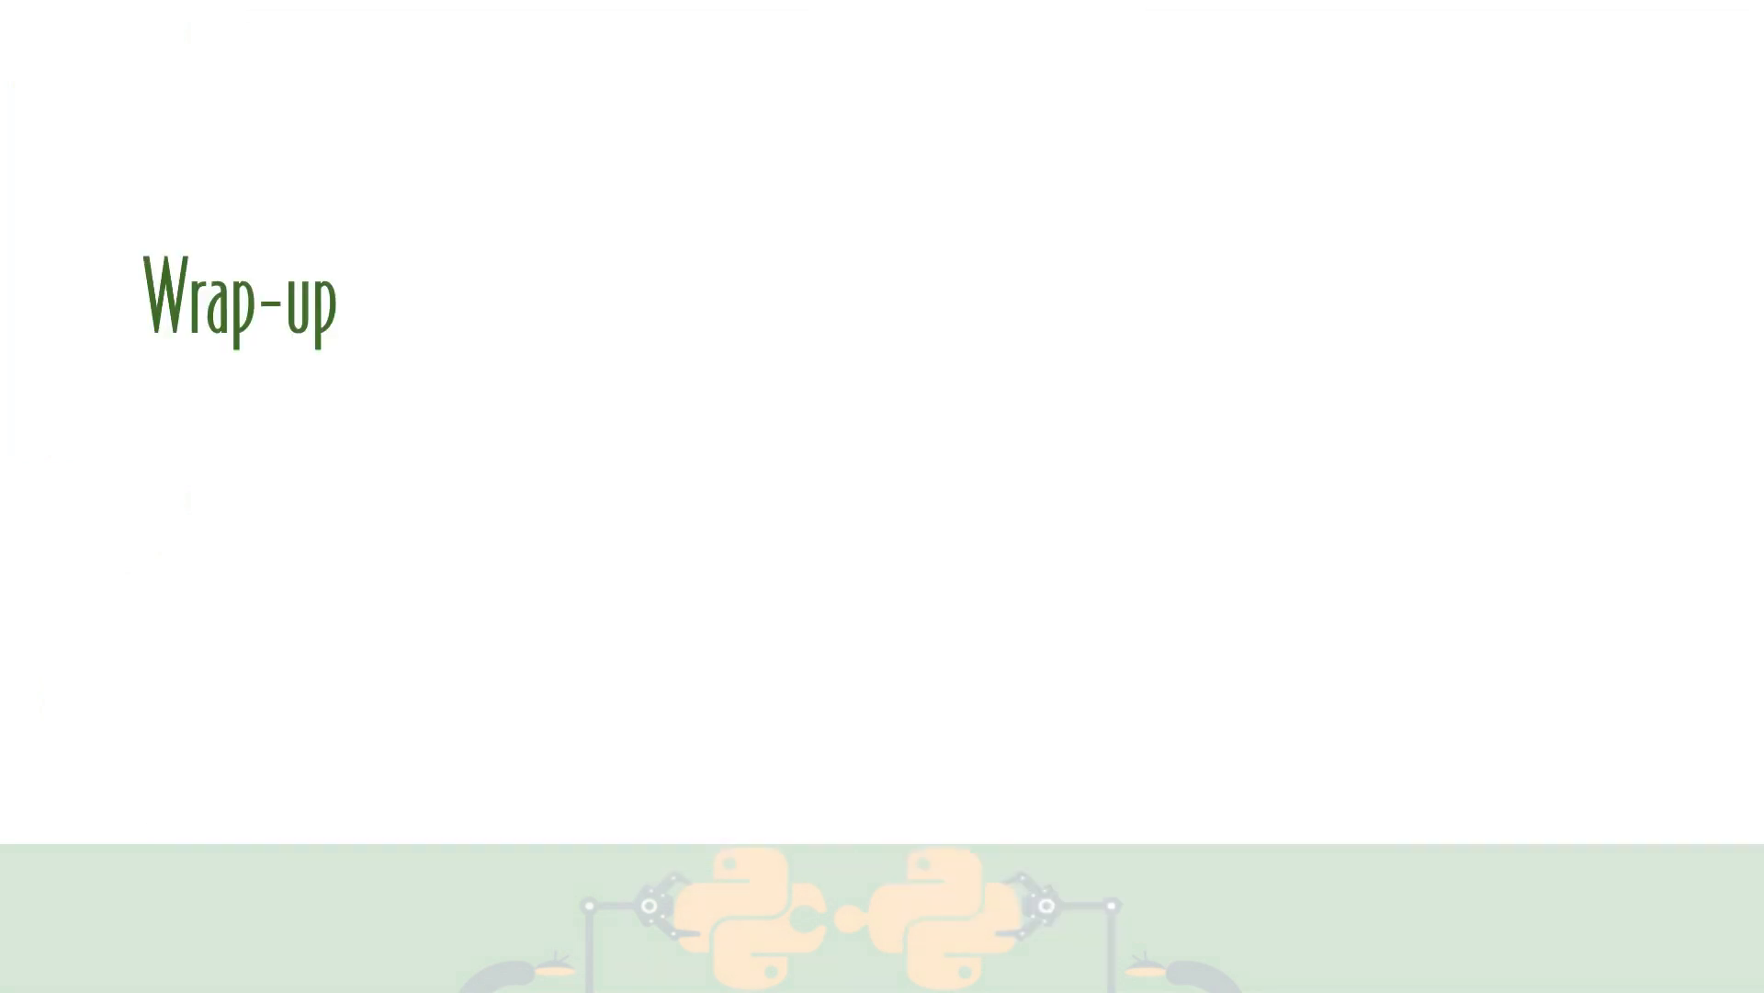